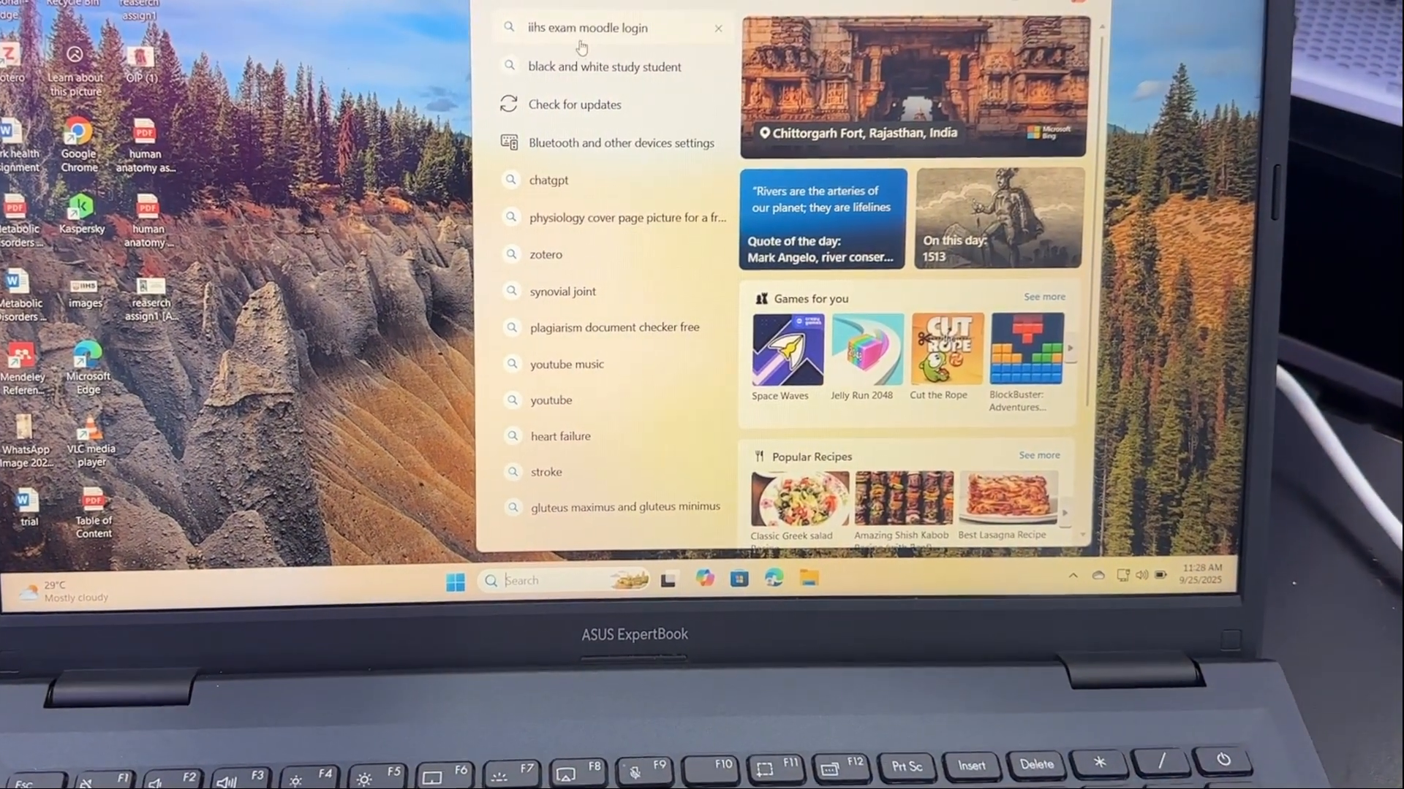
Reach the Windows Update page from the 'Check for updates' search result.
{"action": "left_click", "coordinate": [574, 105]}
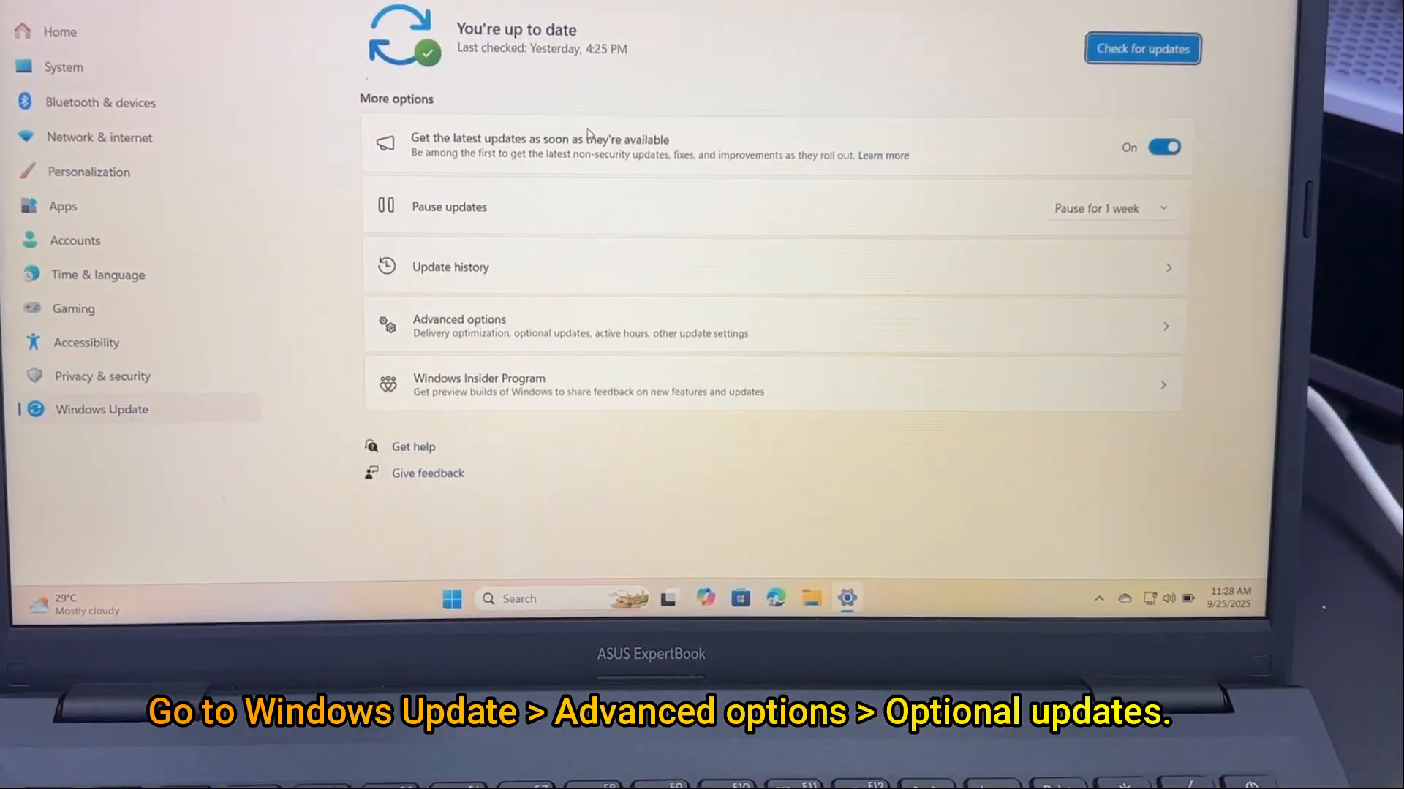
Reach the Optional updates page listing two available driver updates.
{"action": "scroll", "scroll_direction": "down", "scroll_amount": 3}
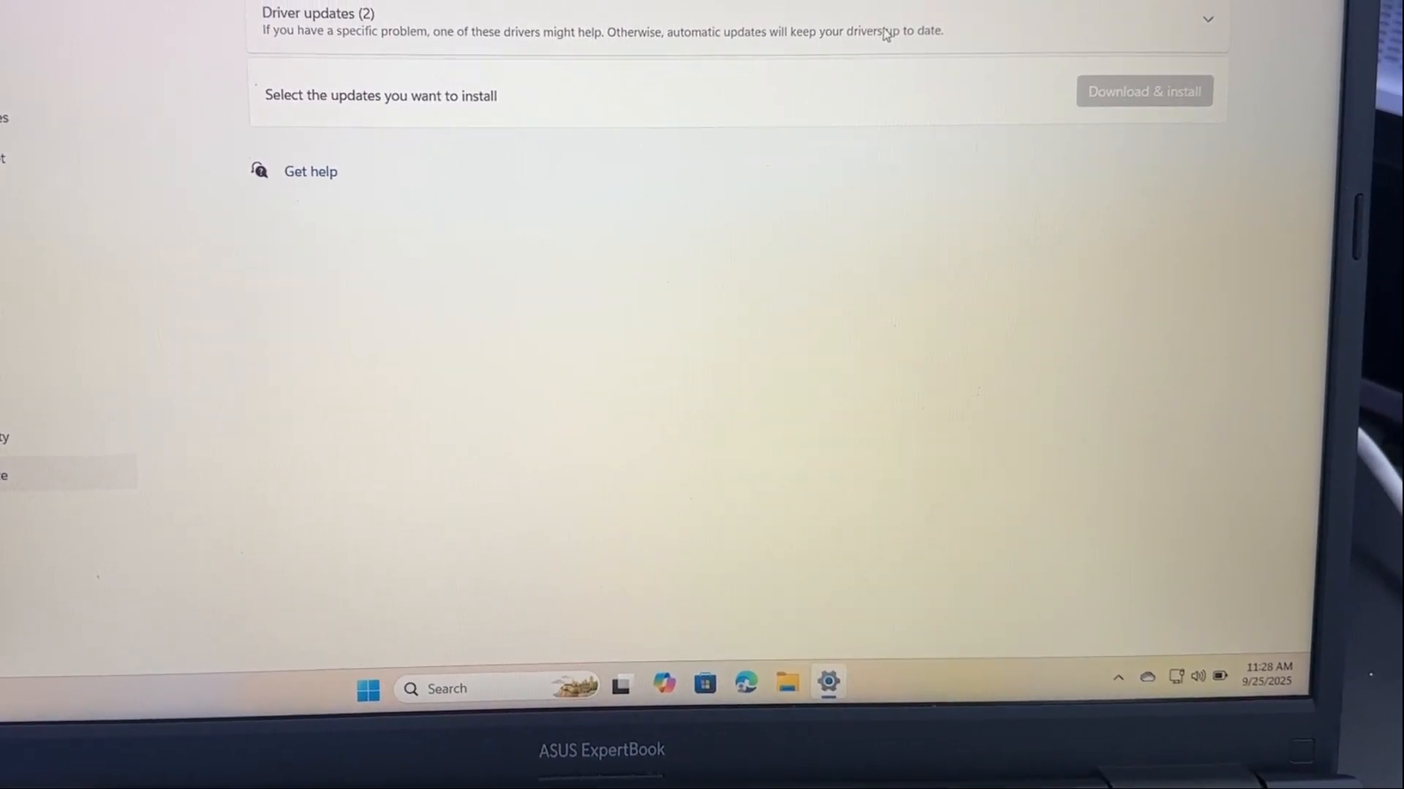
Expand Driver updates and start Download & install for the ASUSTeK firmware and Samsung USB drivers.
{"action": "left_click", "coordinate": [1206, 19]}
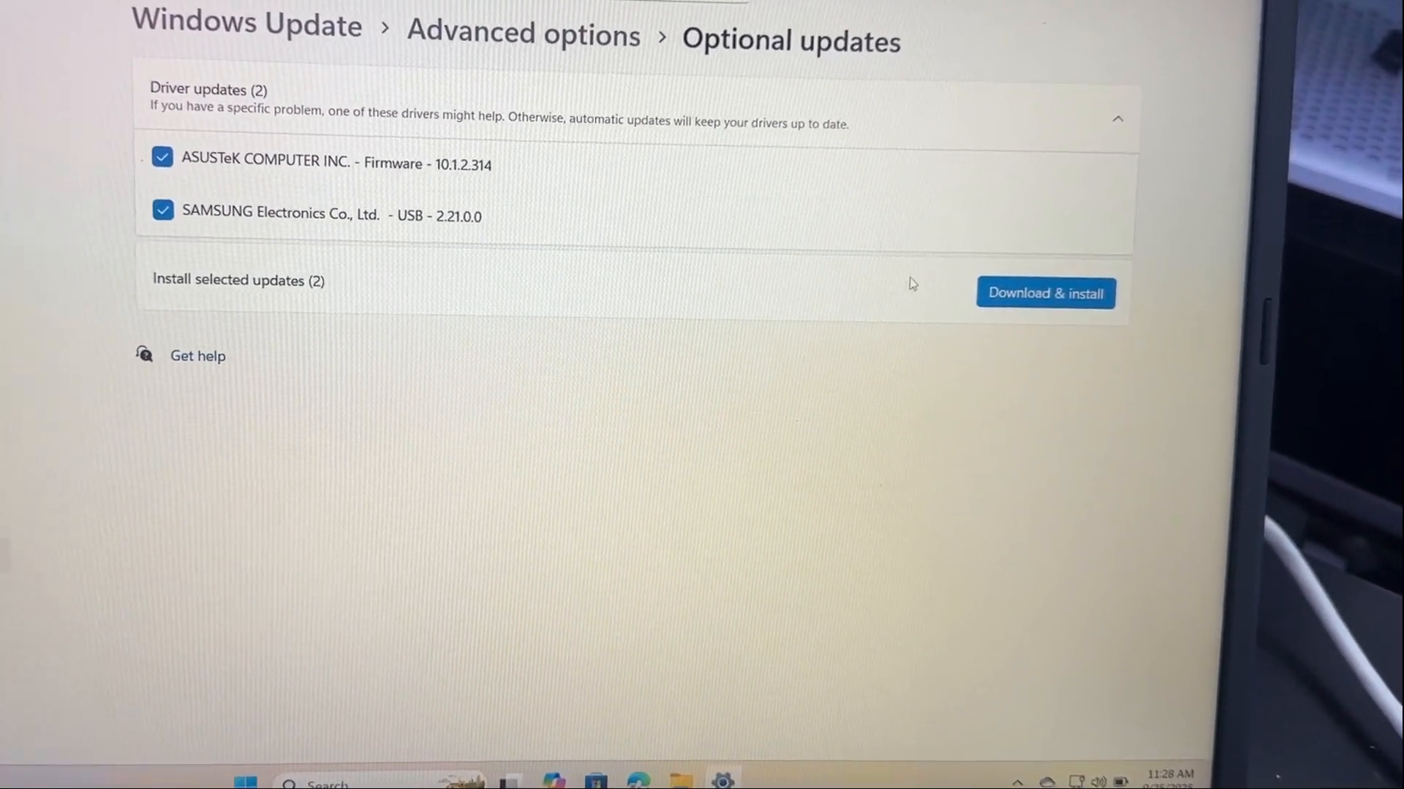
{"action": "left_click", "coordinate": [1044, 292]}
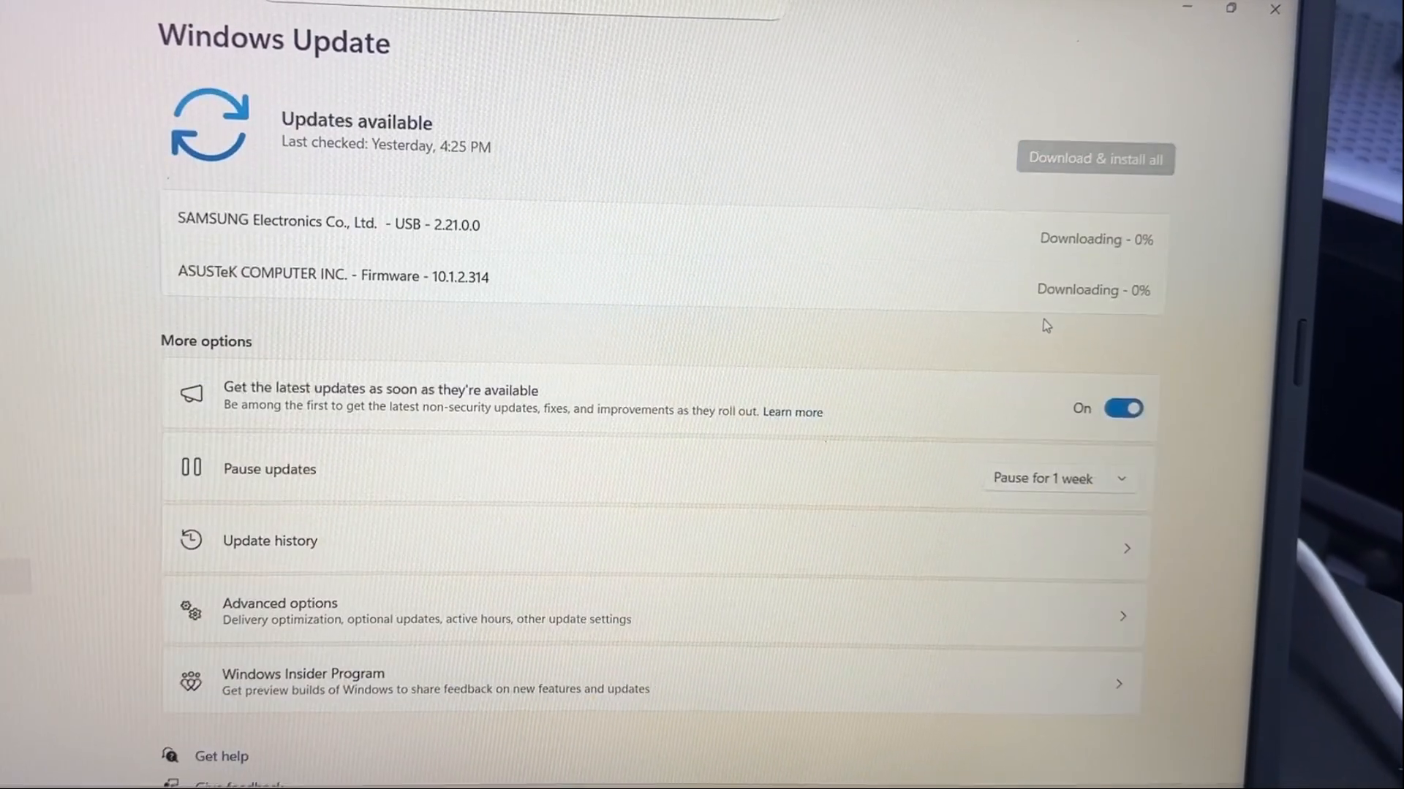